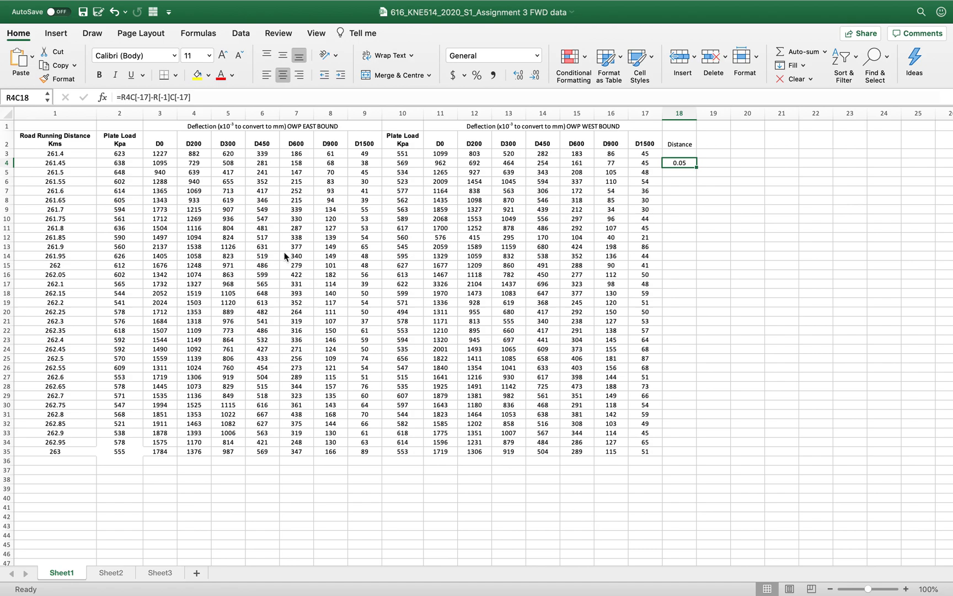
Inspect the Distance formula in the result cell R4C18.
click(55, 112)
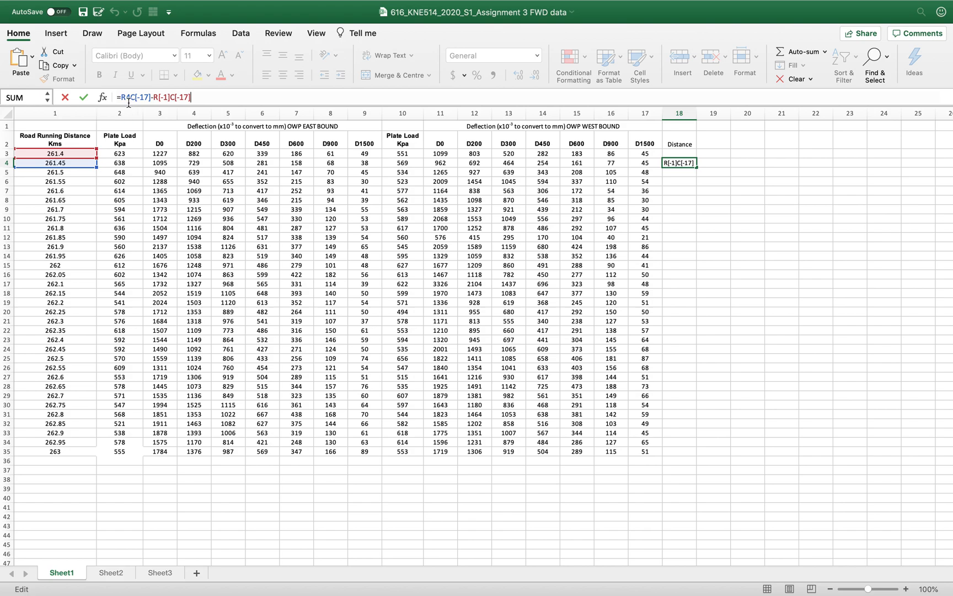
mouse_move(172, 101)
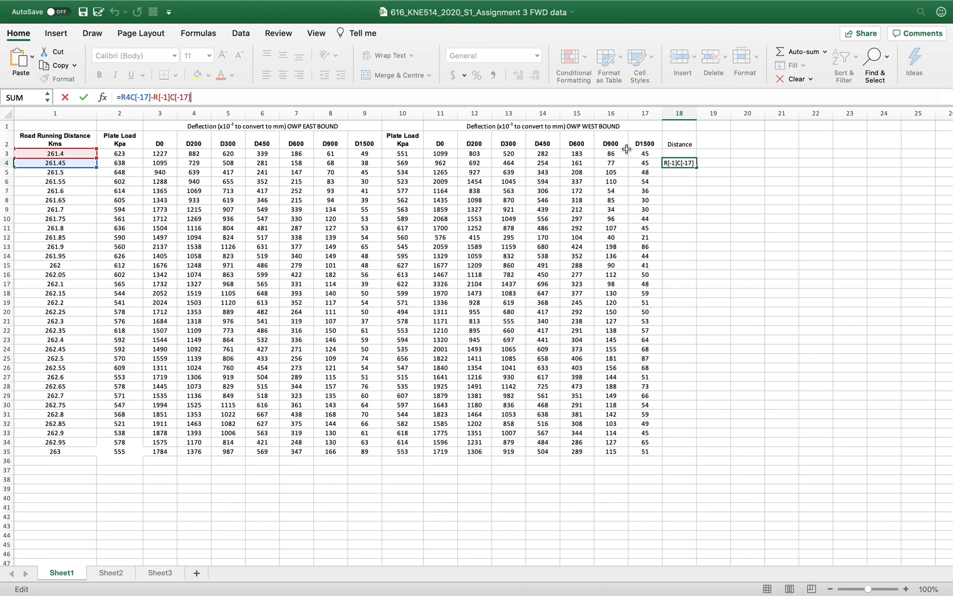
mouse_move(273, 141)
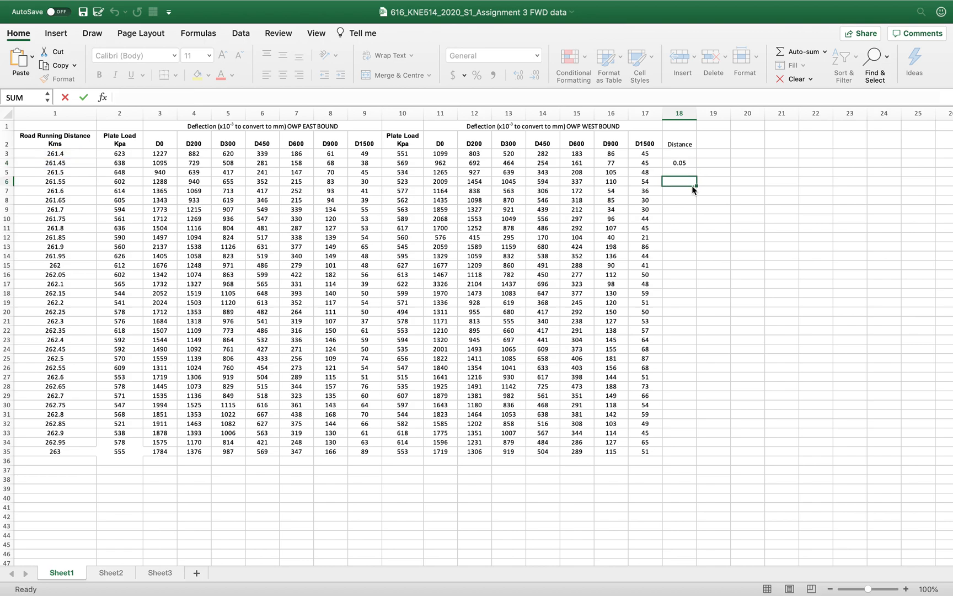
click(678, 162)
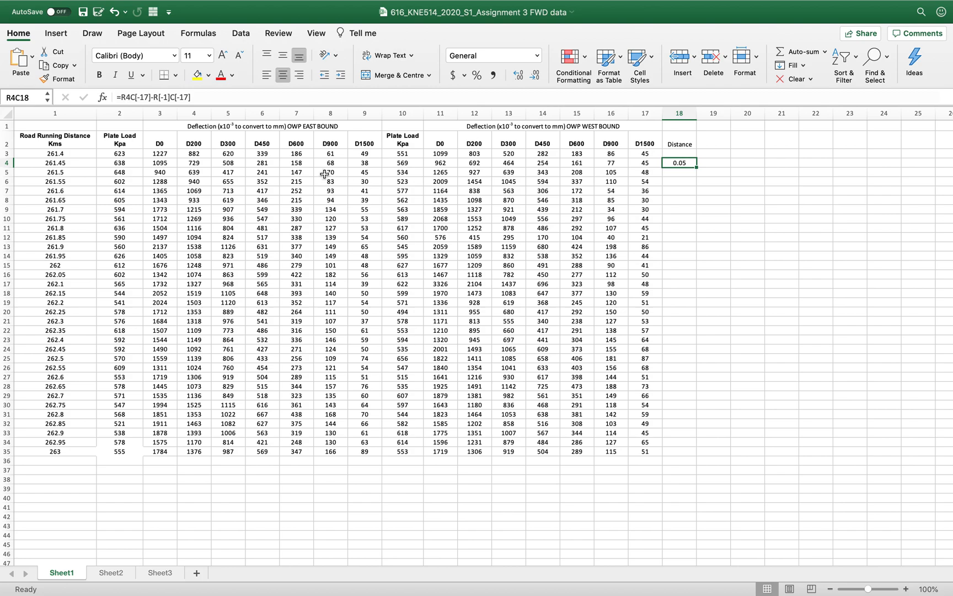
mouse_move(127, 123)
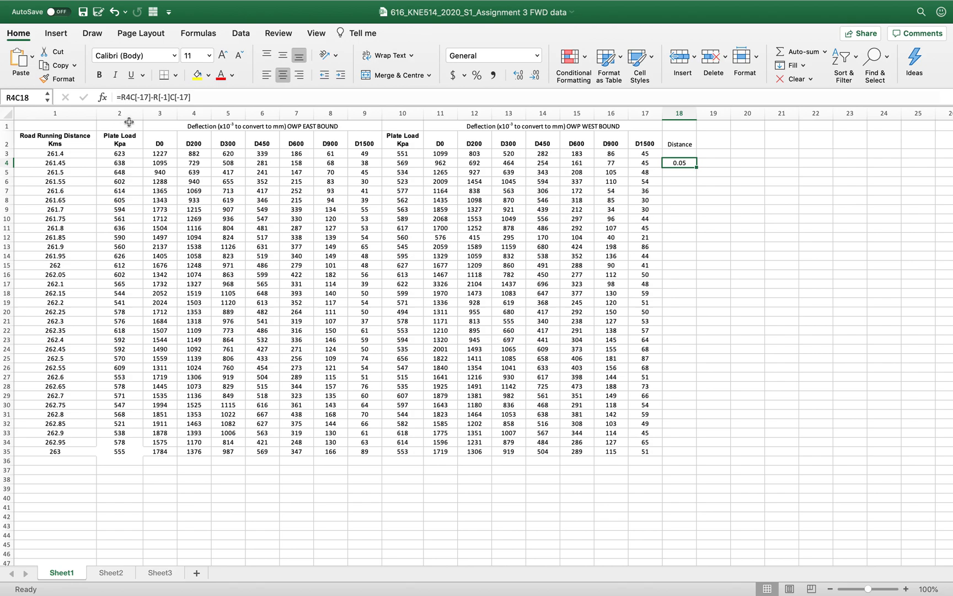
mouse_move(695, 177)
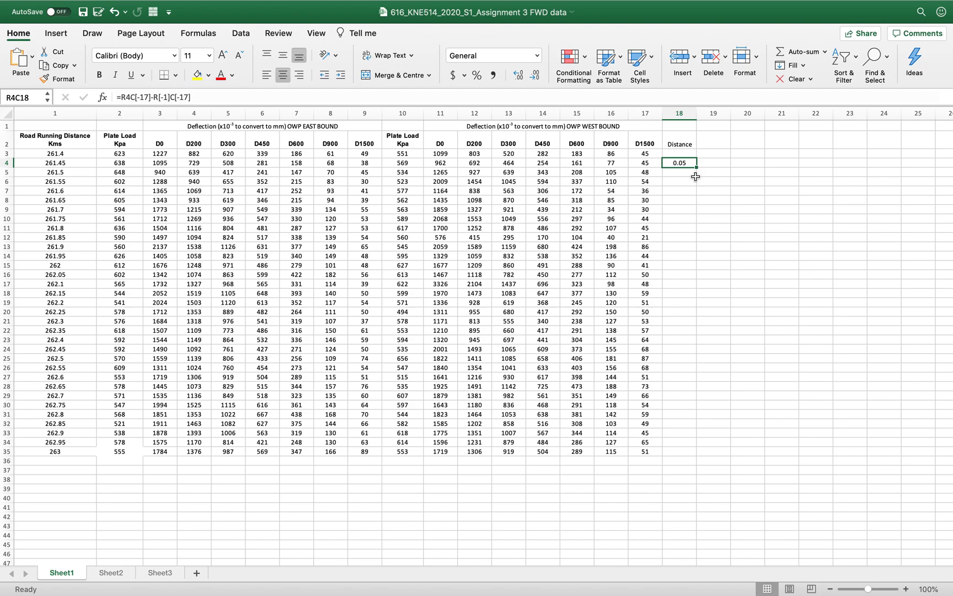
mouse_move(241, 299)
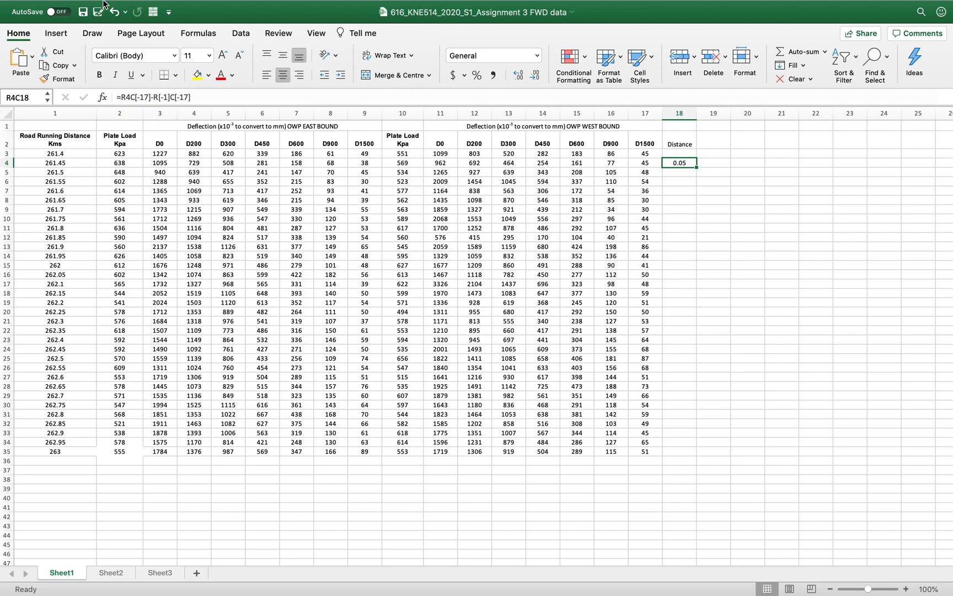
In Excel Preferences General settings, turn off 'Use R1C1 reference style'.
click(44, 7)
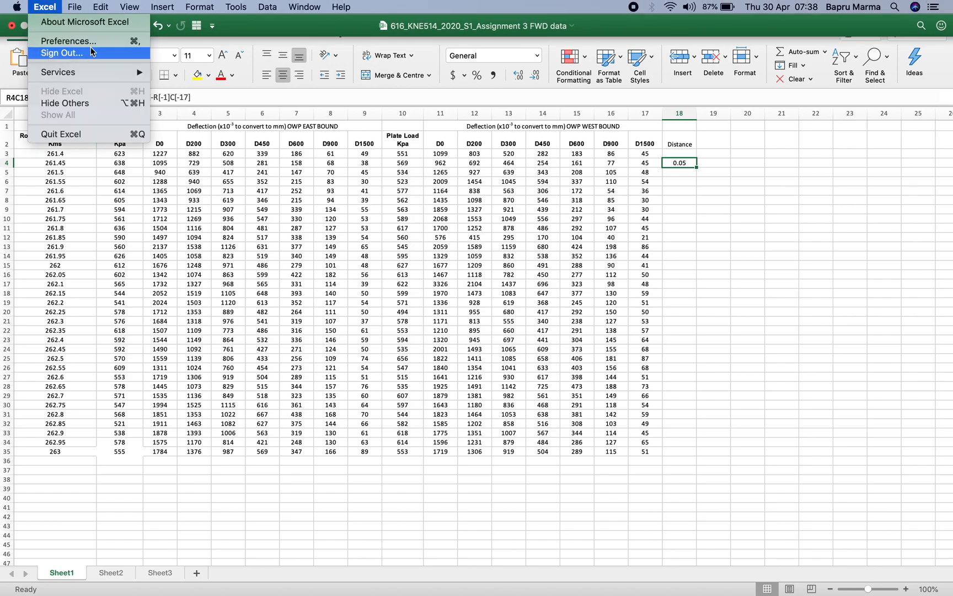
click(67, 41)
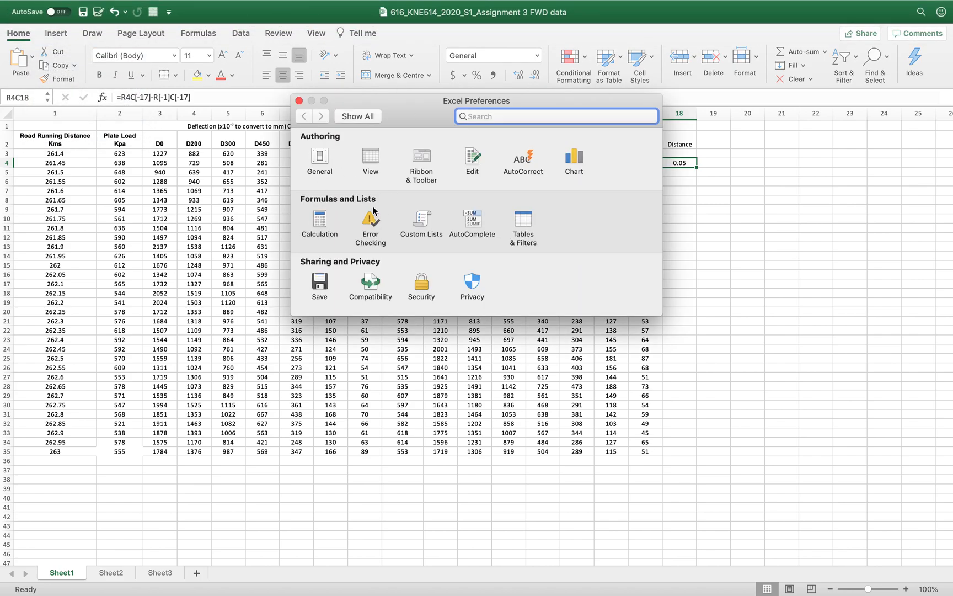
mouse_move(336, 209)
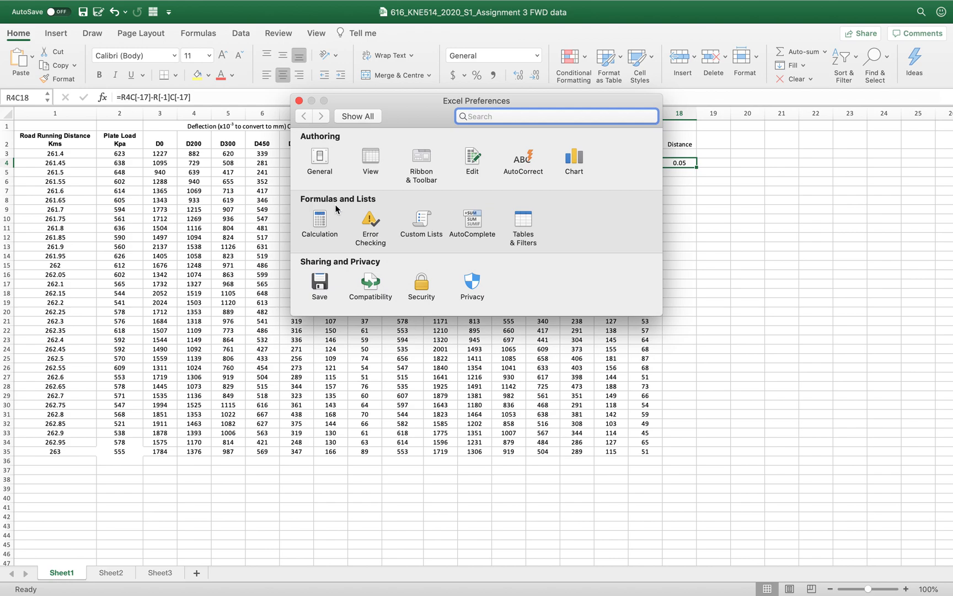
click(319, 161)
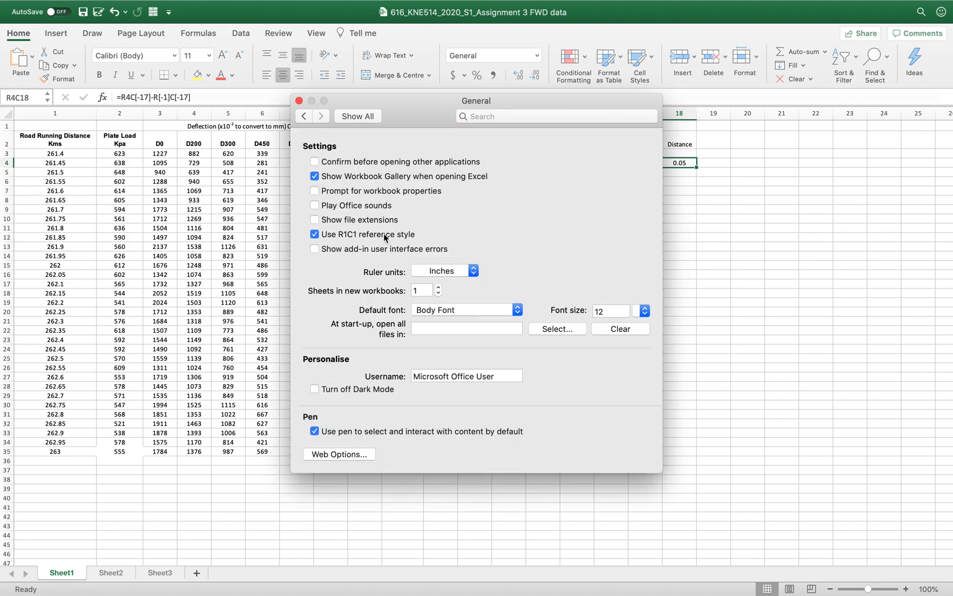
mouse_move(367, 238)
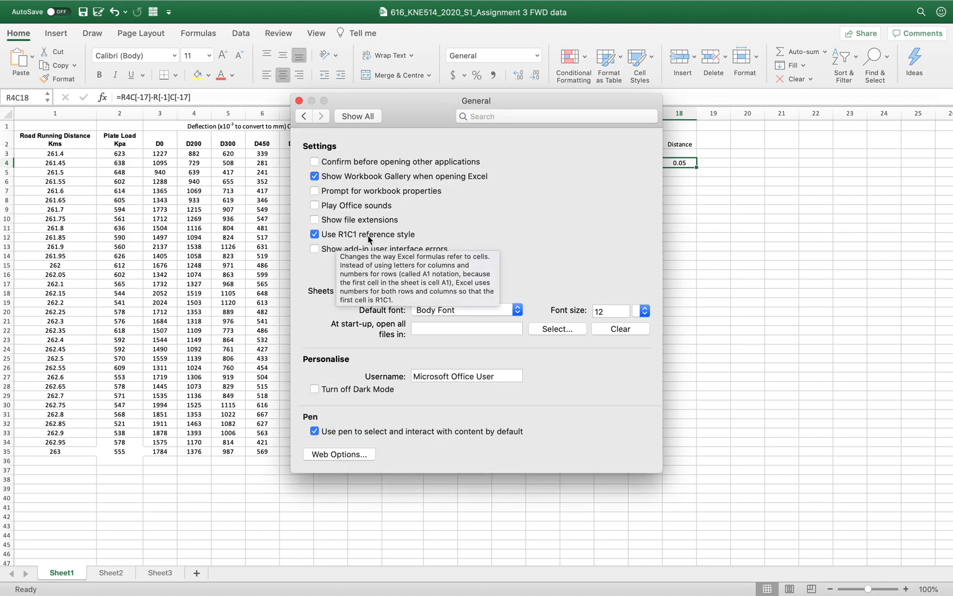
click(314, 234)
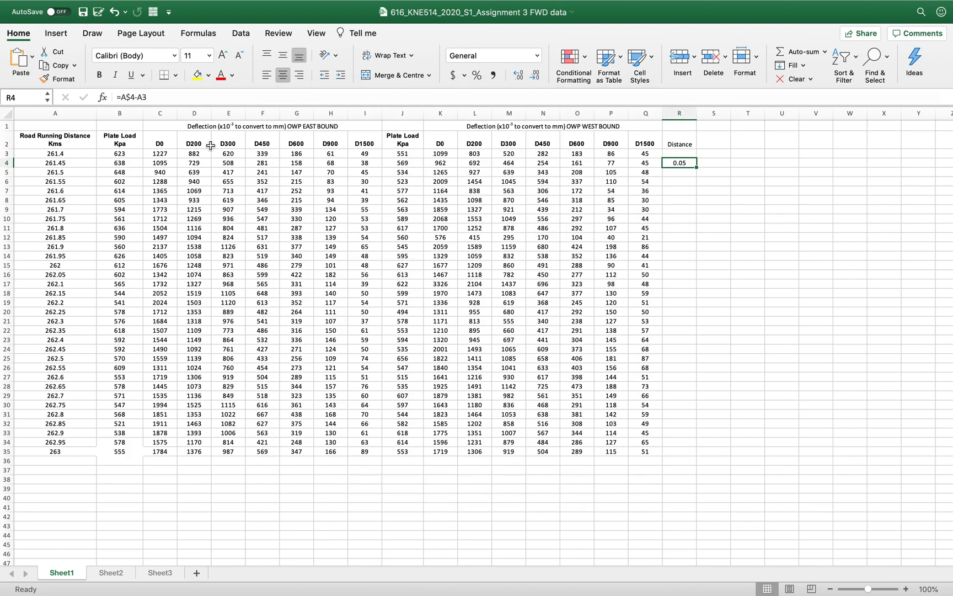
mouse_move(486, 151)
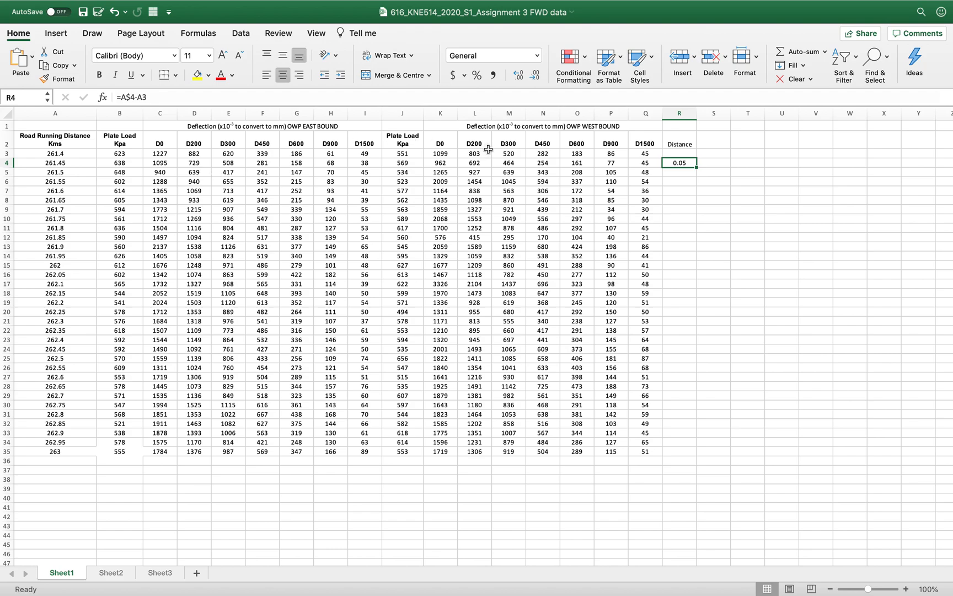